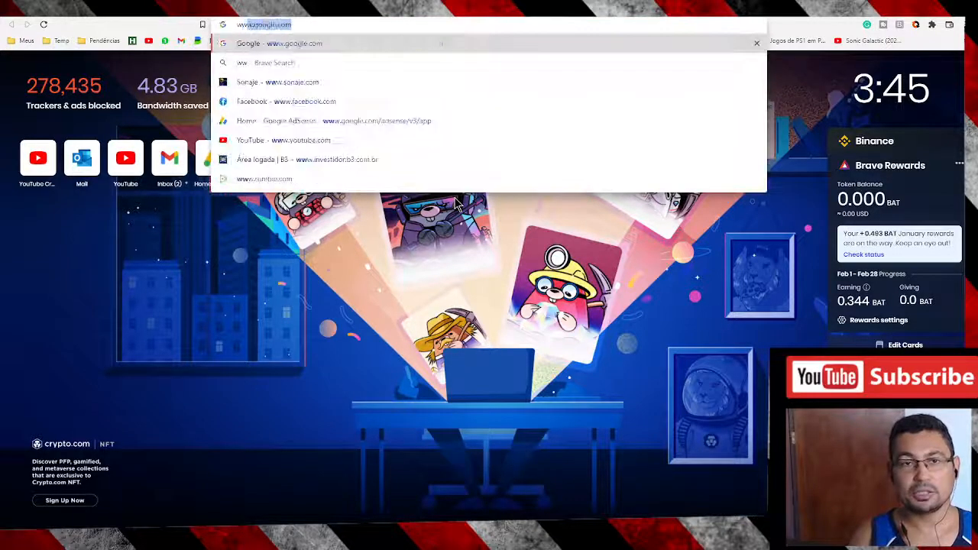
{"action": "type", "text": "www.rumble.com"}
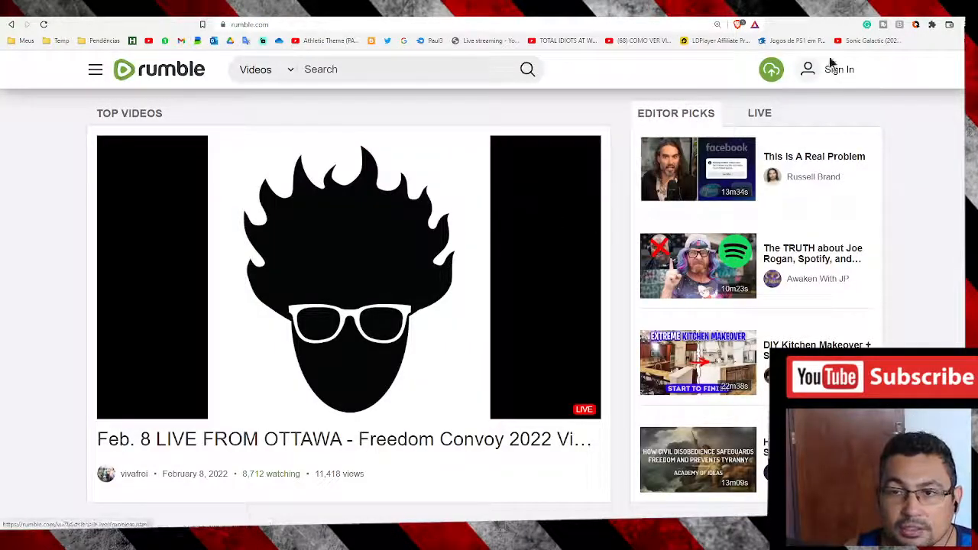
Step: From the Sign In dialog, choose 'Create a Rumble account now!' to reach the free sign-up form
{"action": "left_click", "coordinate": [839, 69]}
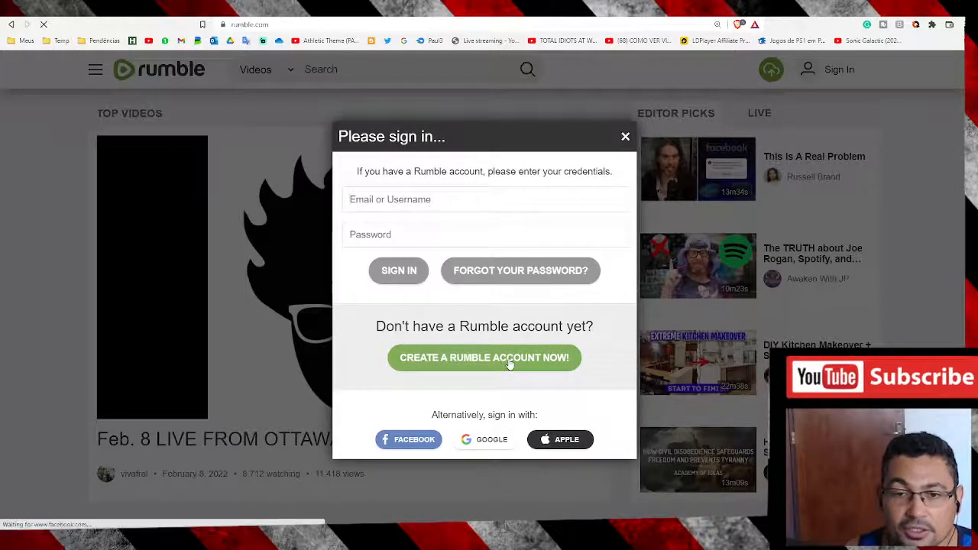
{"action": "left_click", "coordinate": [484, 357]}
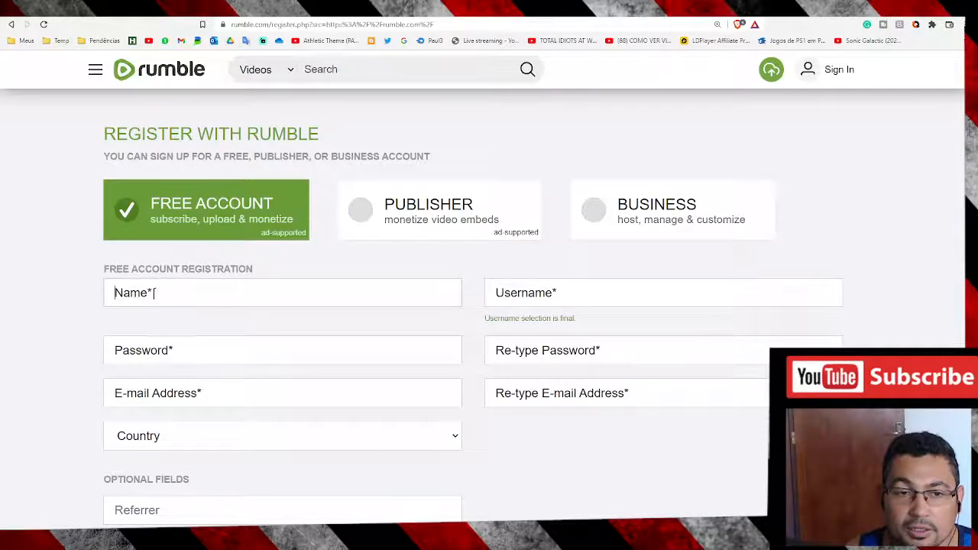
{"action": "mouse_move", "coordinate": [4, 287]}
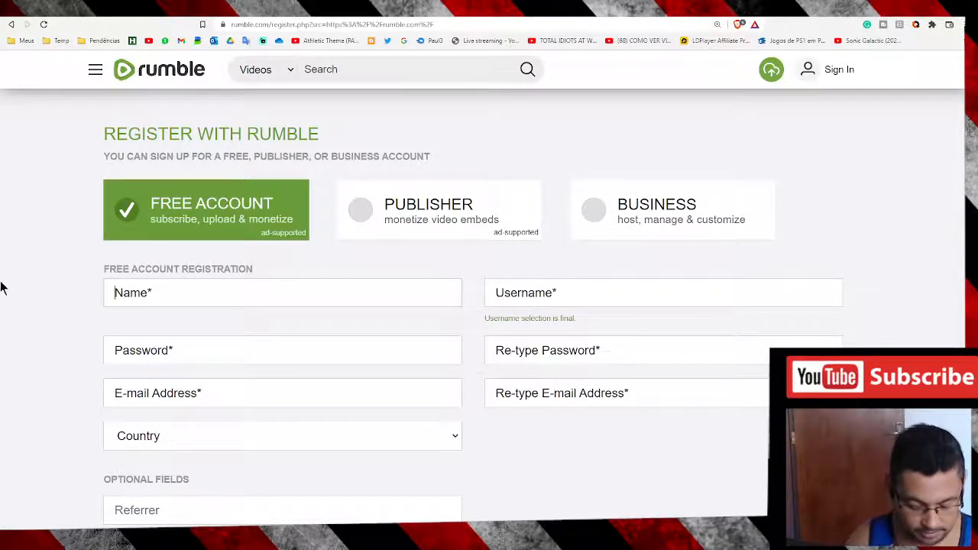
Step: Fill the sign-up form with name 'john' and username 'john2022john'
{"action": "type", "text": "jo"}
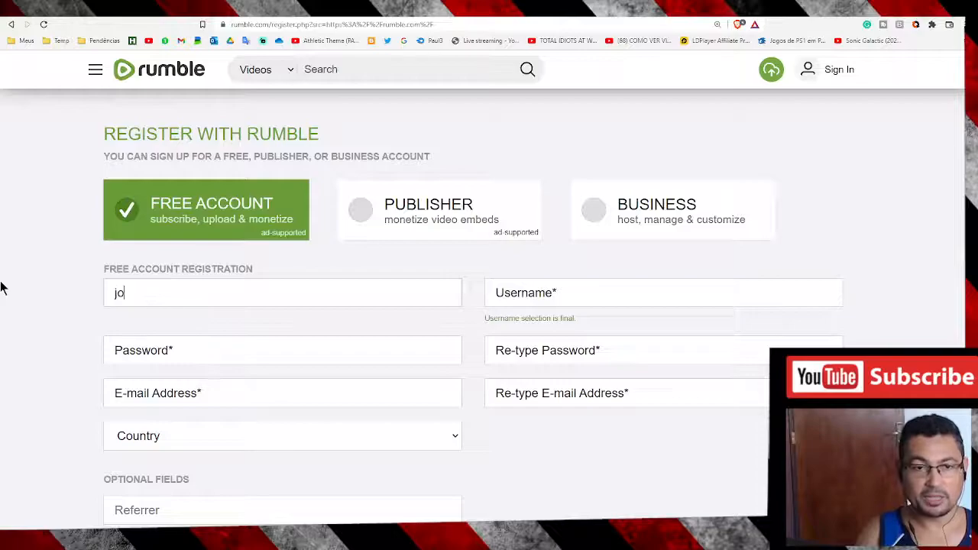
{"action": "type", "text": "hn"}
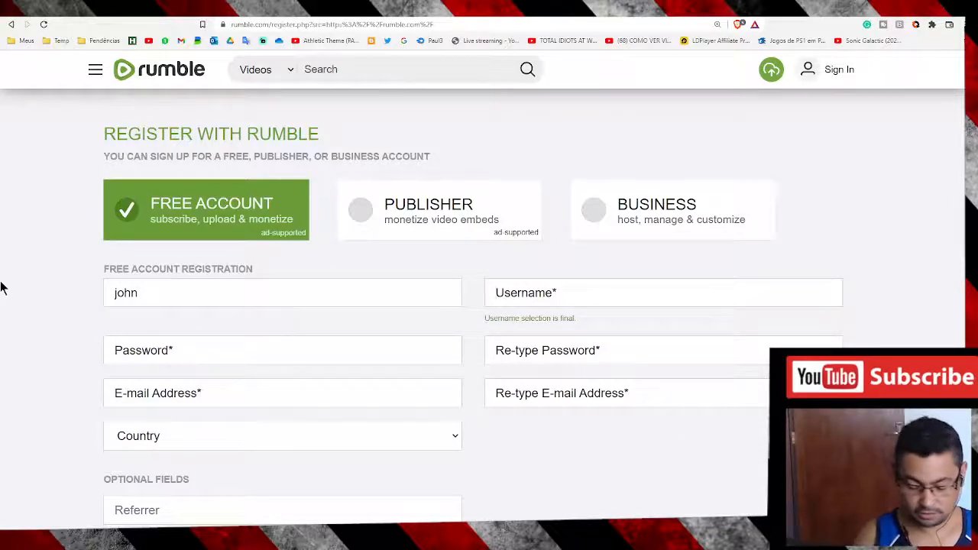
{"action": "type", "text": "john20"}
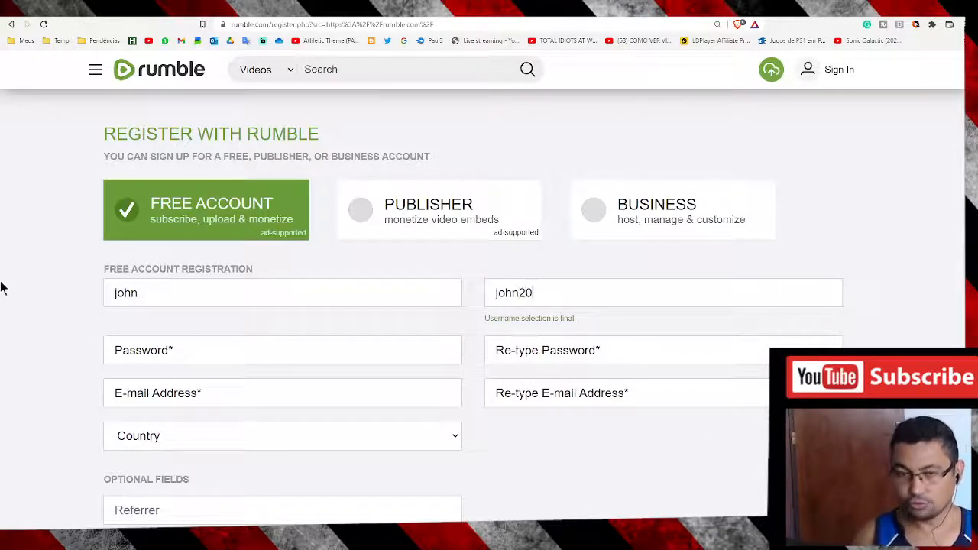
{"action": "type", "text": "22"}
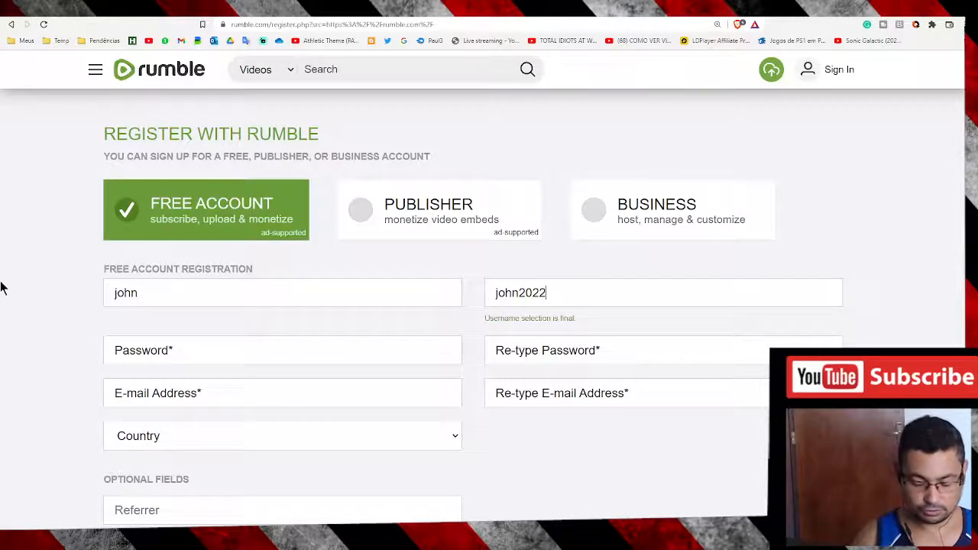
{"action": "type", "text": "john"}
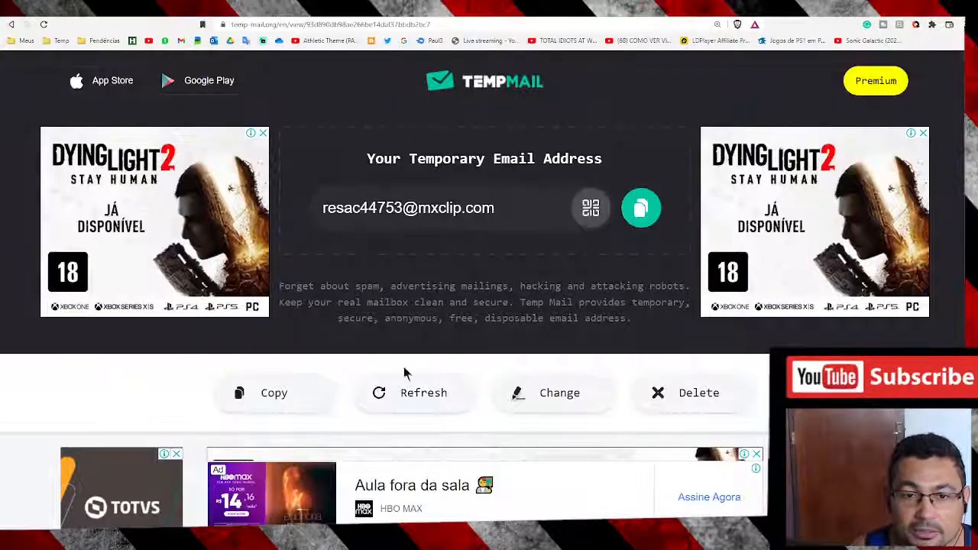
{"action": "mouse_move", "coordinate": [408, 207]}
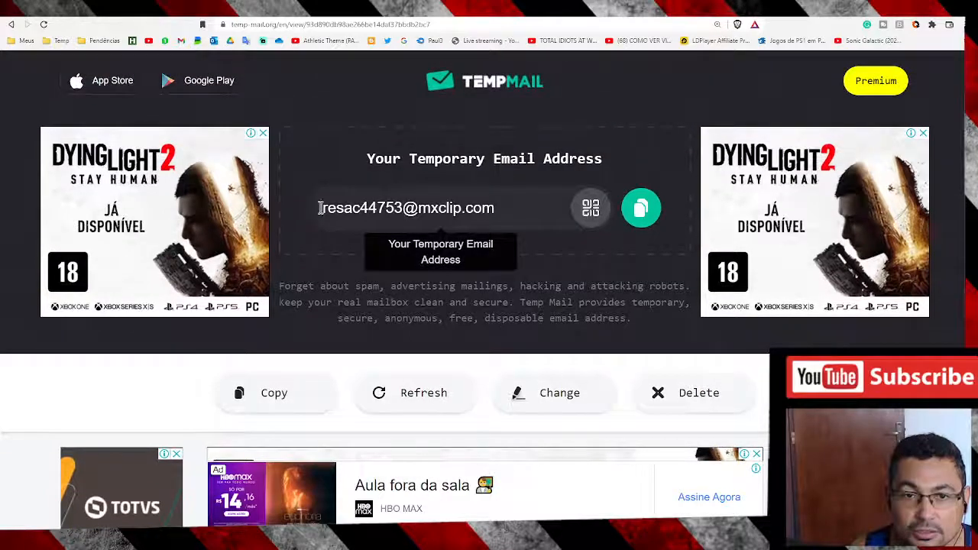
Step: Copy the generated temporary email address from the TempMail page
{"action": "right_click", "coordinate": [406, 207]}
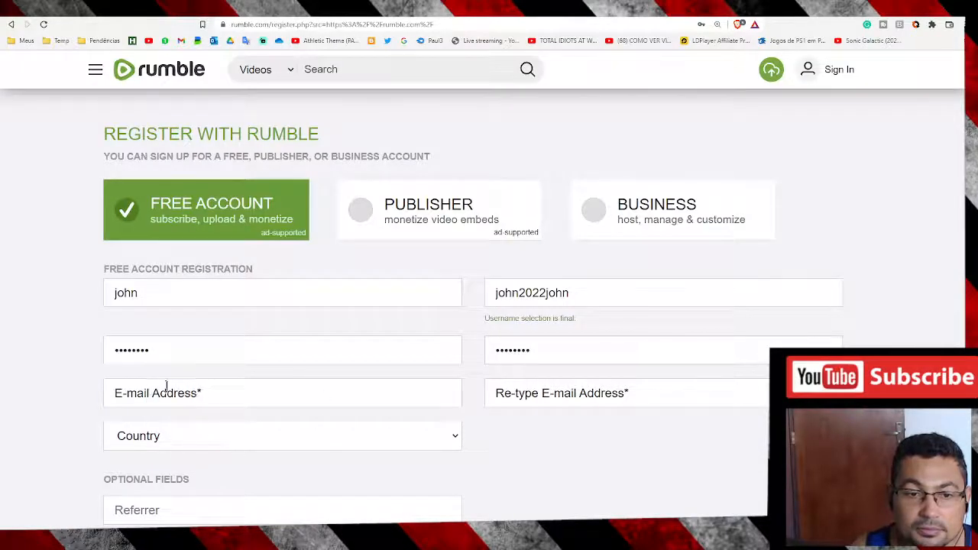
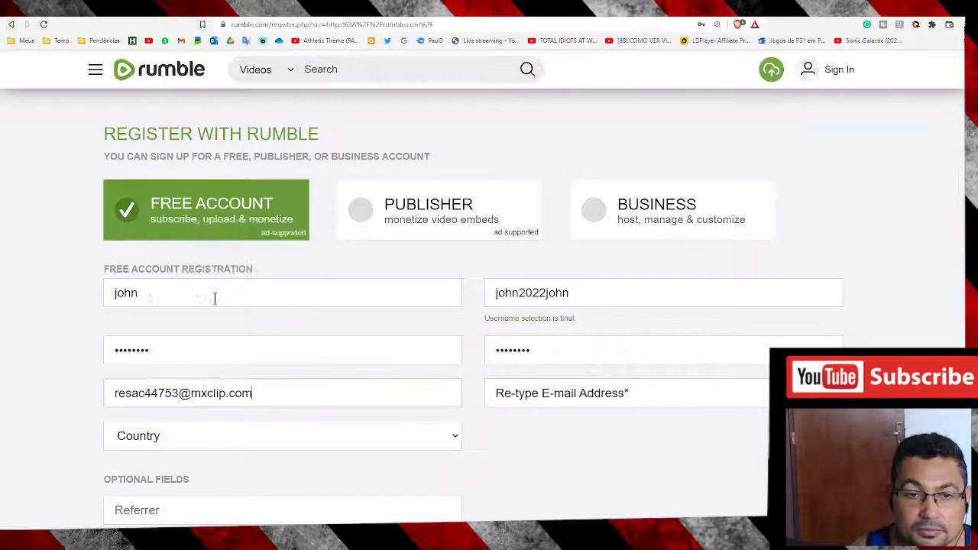
{"action": "right_click", "coordinate": [562, 393]}
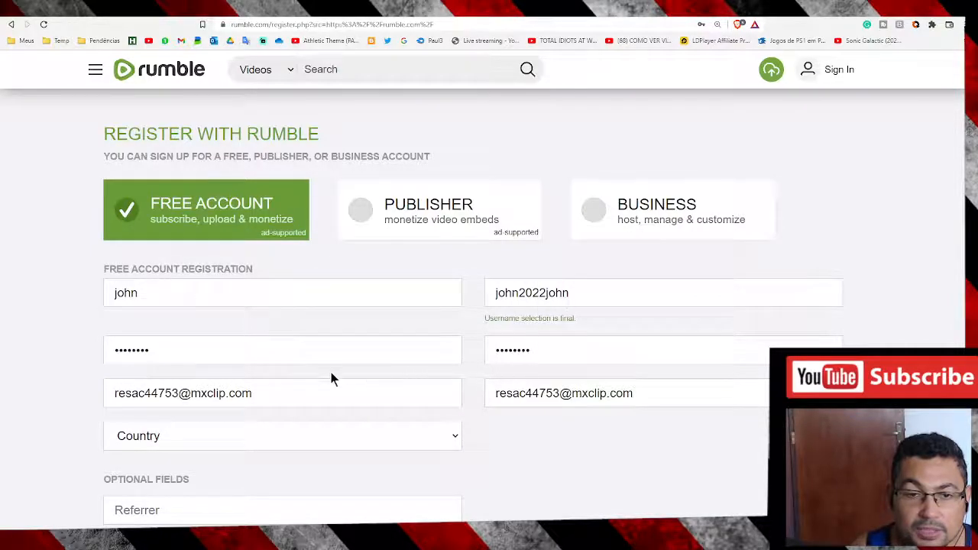
{"action": "scroll", "scroll_direction": "down", "scroll_amount": 3}
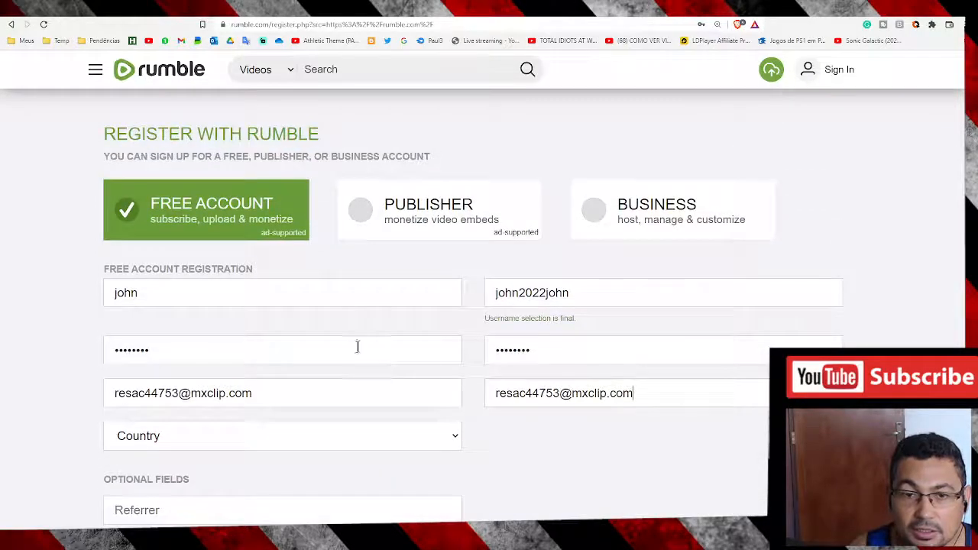
{"action": "scroll", "scroll_direction": "down", "scroll_amount": 3}
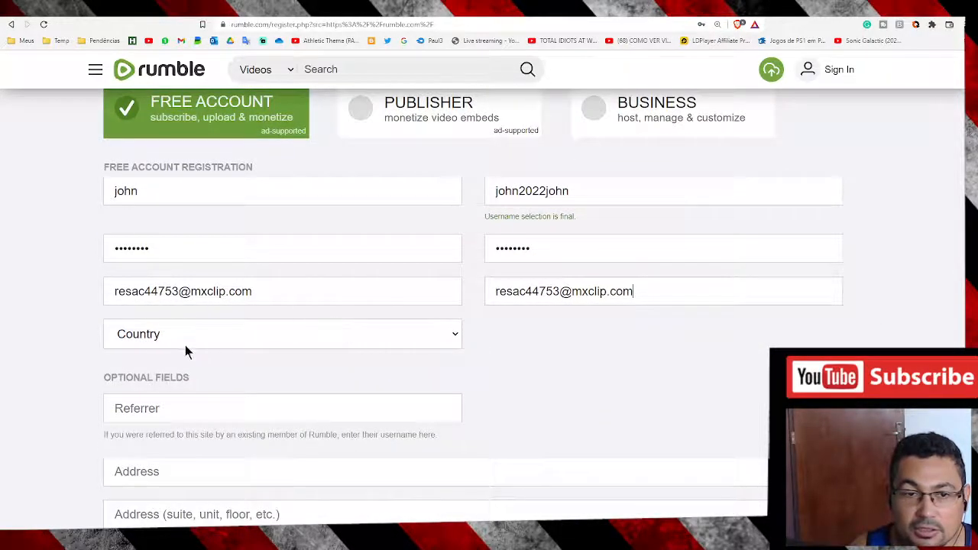
{"action": "scroll", "scroll_direction": "down", "scroll_amount": 3}
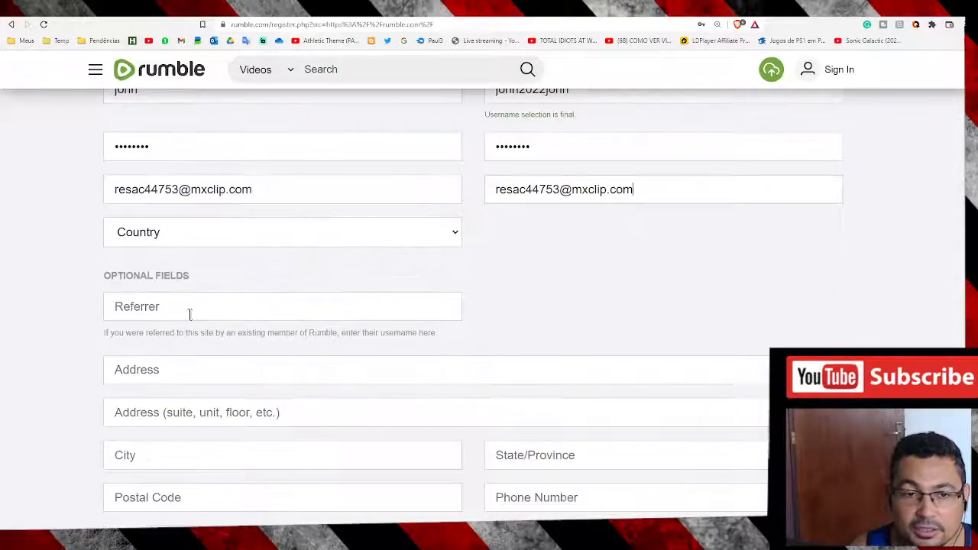
{"action": "scroll", "scroll_direction": "down", "scroll_amount": 3}
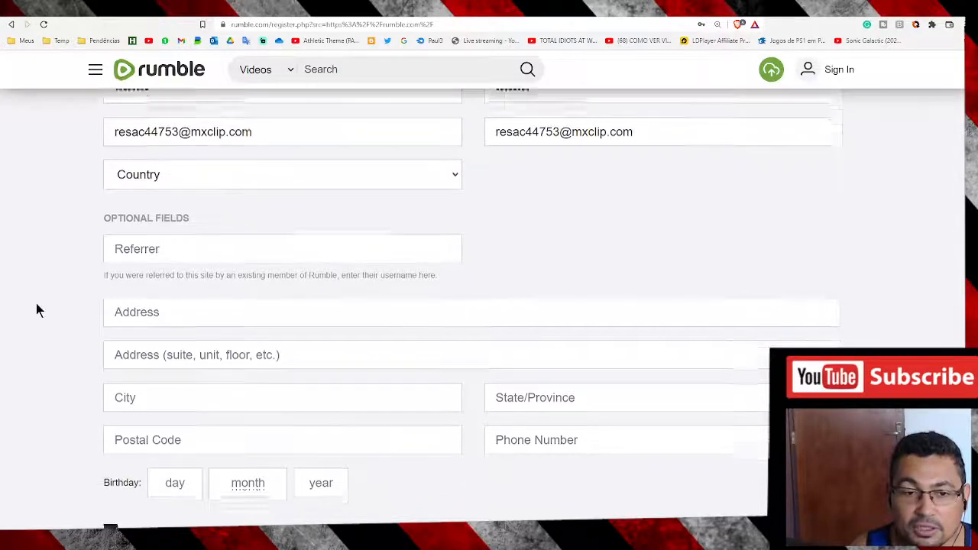
{"action": "scroll", "scroll_direction": "down", "scroll_amount": 3}
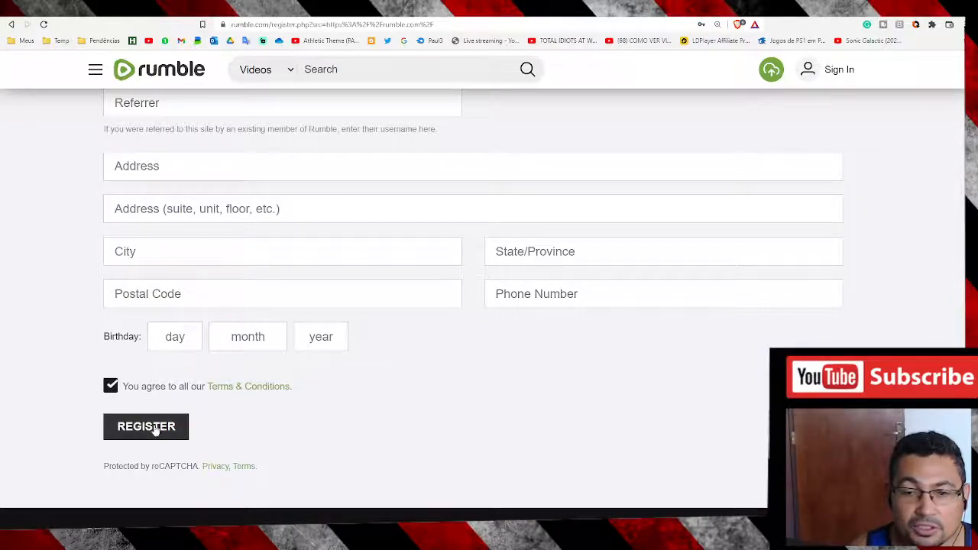
Step: Choose Italy as the country and submit the registration with Register
{"action": "left_click", "coordinate": [146, 427]}
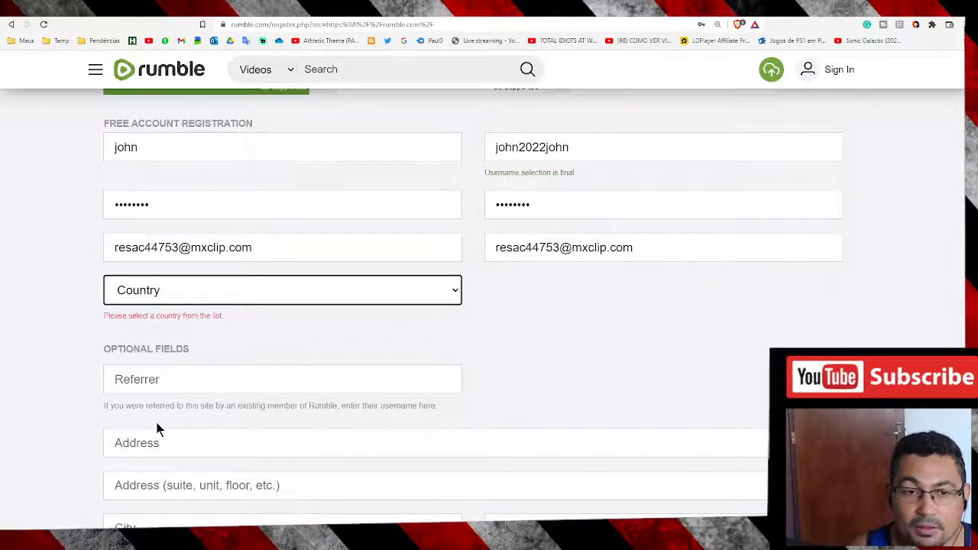
{"action": "left_click", "coordinate": [283, 290]}
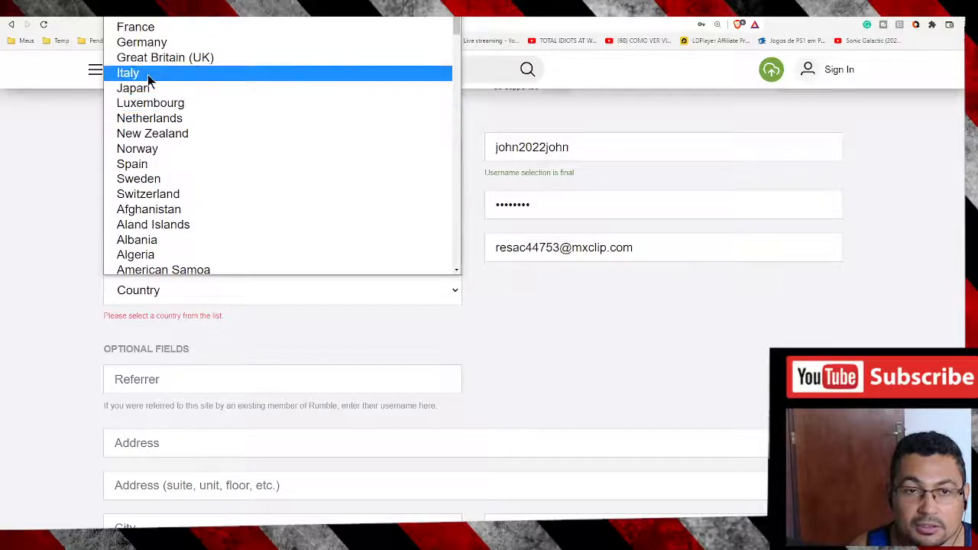
{"action": "left_click", "coordinate": [128, 73]}
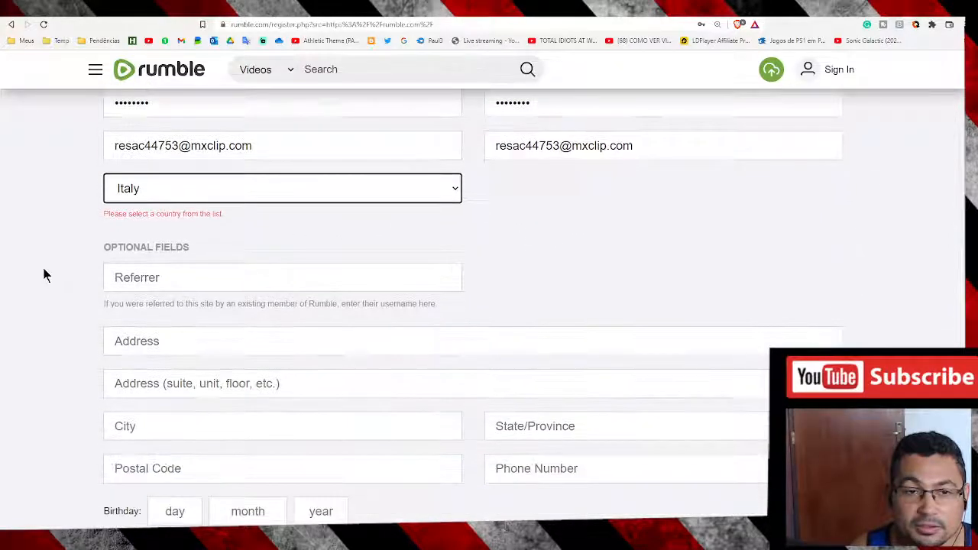
{"action": "scroll", "scroll_direction": "down", "scroll_amount": 3}
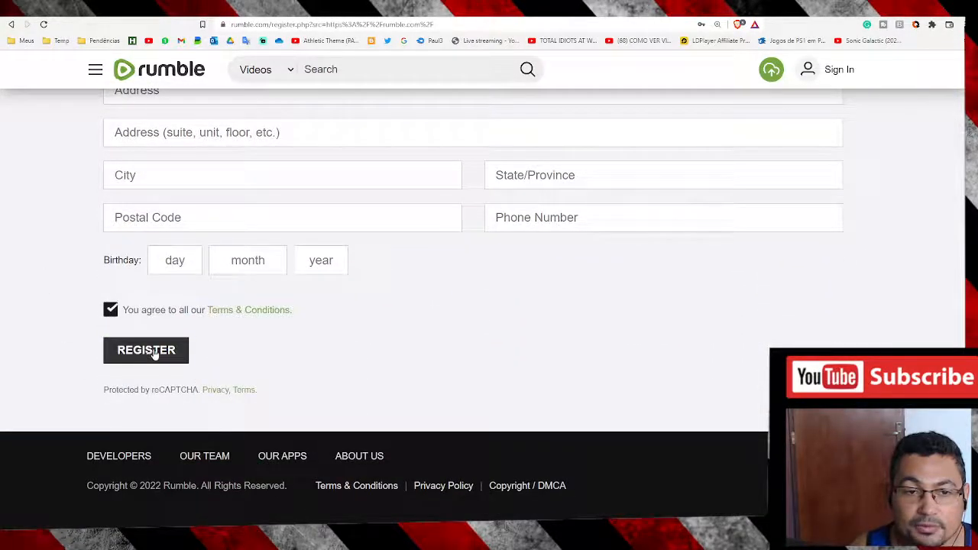
{"action": "left_click", "coordinate": [146, 350]}
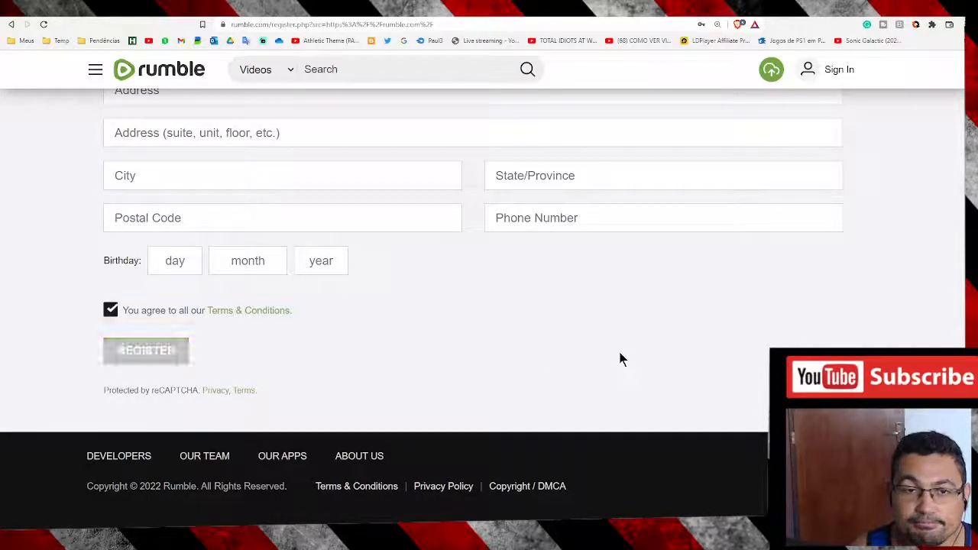
{"action": "left_click", "coordinate": [146, 350]}
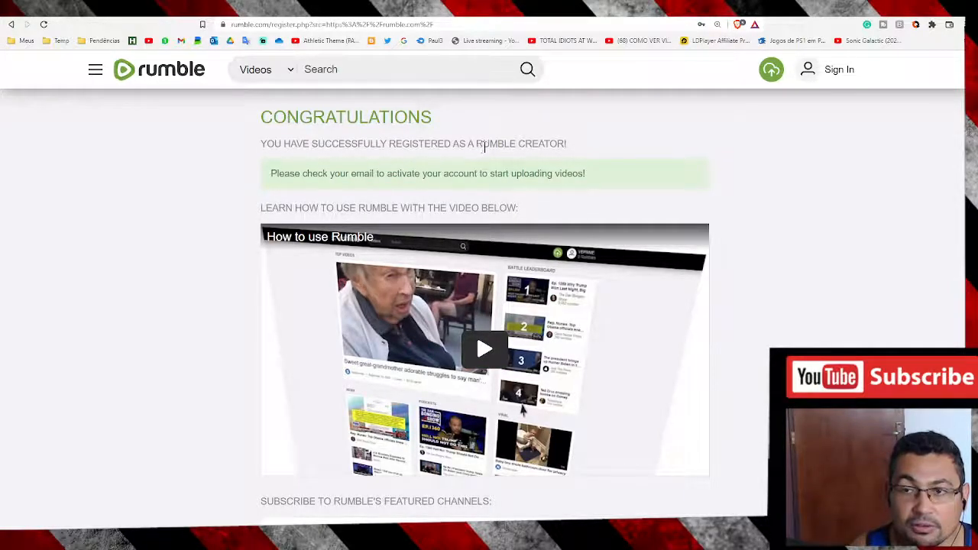
{"action": "mouse_move", "coordinate": [394, 197]}
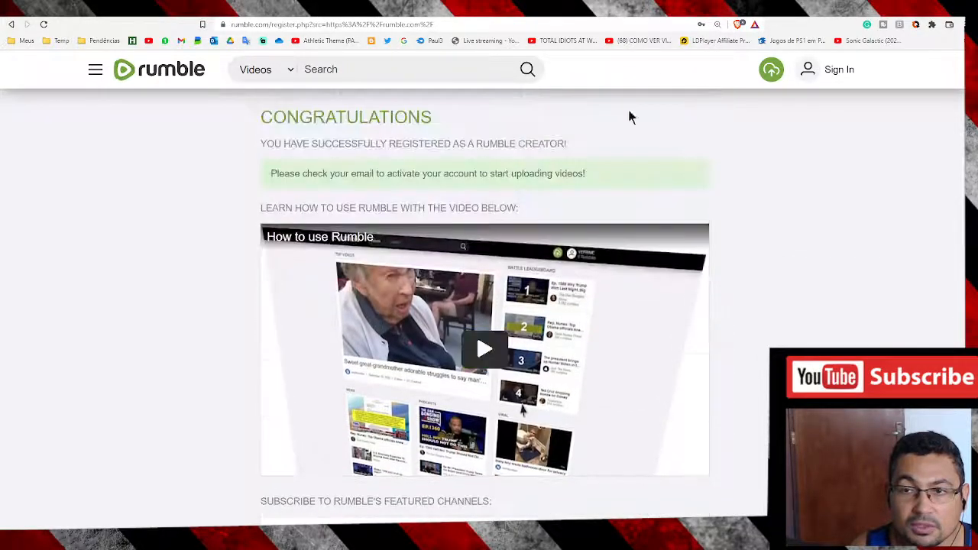
Step: Leave Rumble's registration confirmation and switch to the TempMail inbox page
{"action": "left_click", "coordinate": [839, 69]}
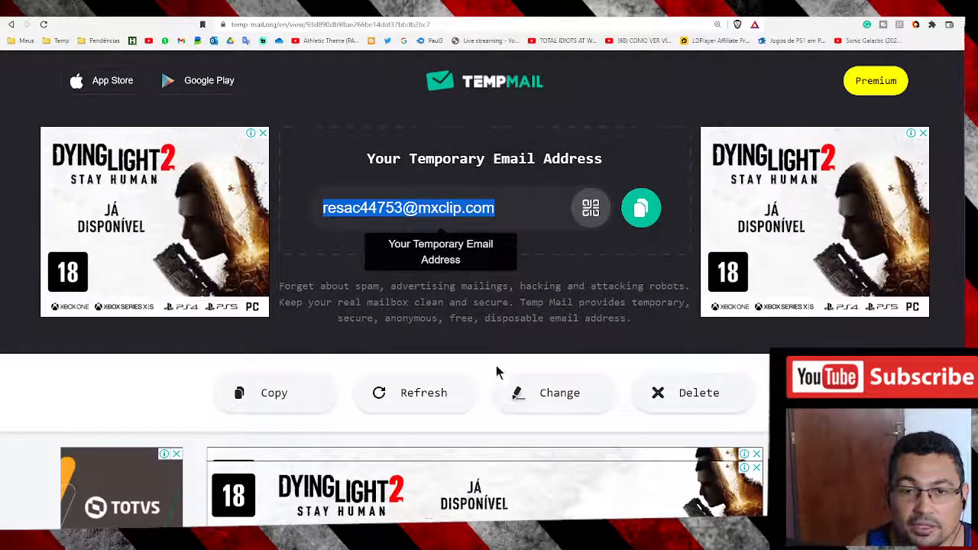
Step: Return to the TempMail message list and refresh until Rumble's 'Please activate your account' email arrives
{"action": "scroll", "scroll_direction": "down", "scroll_amount": 3}
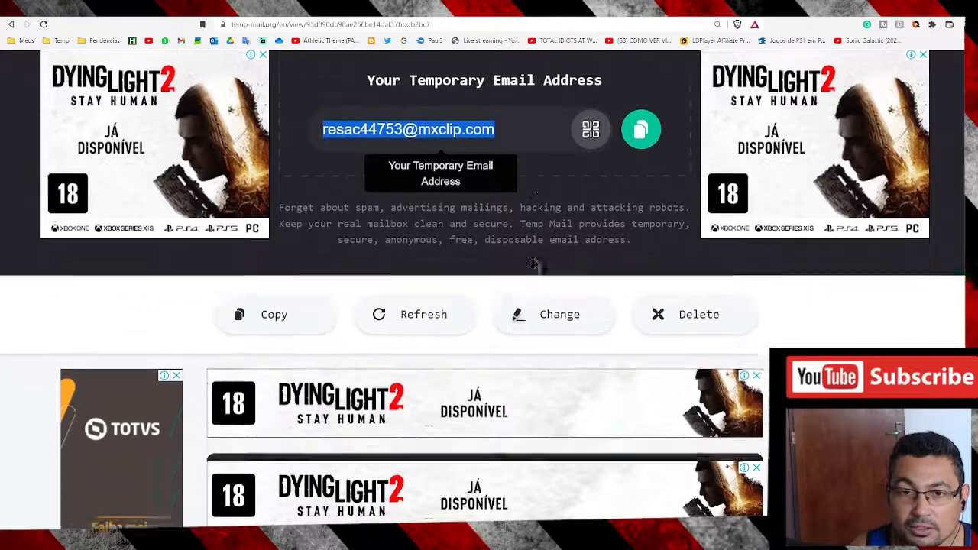
{"action": "scroll", "scroll_direction": "down", "scroll_amount": 3}
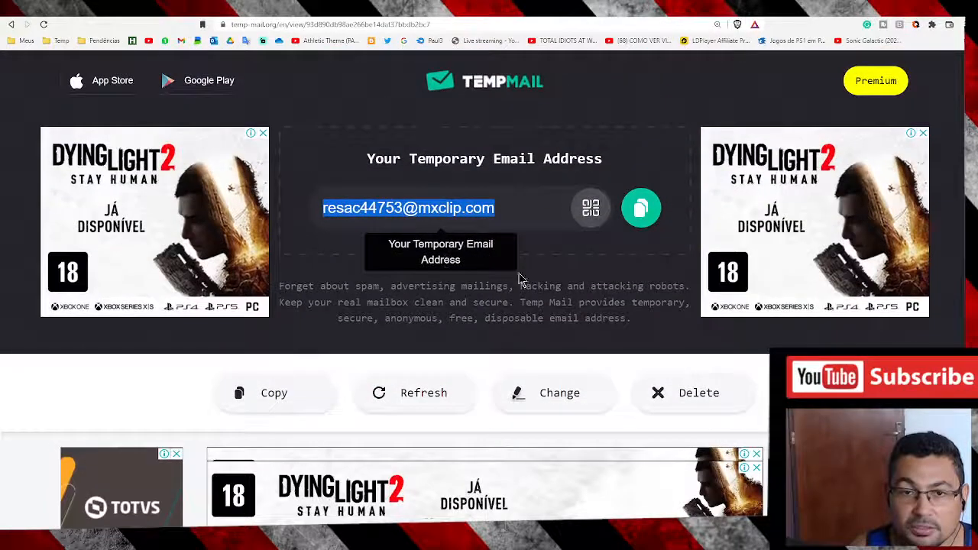
{"action": "scroll", "scroll_direction": "down", "scroll_amount": 3}
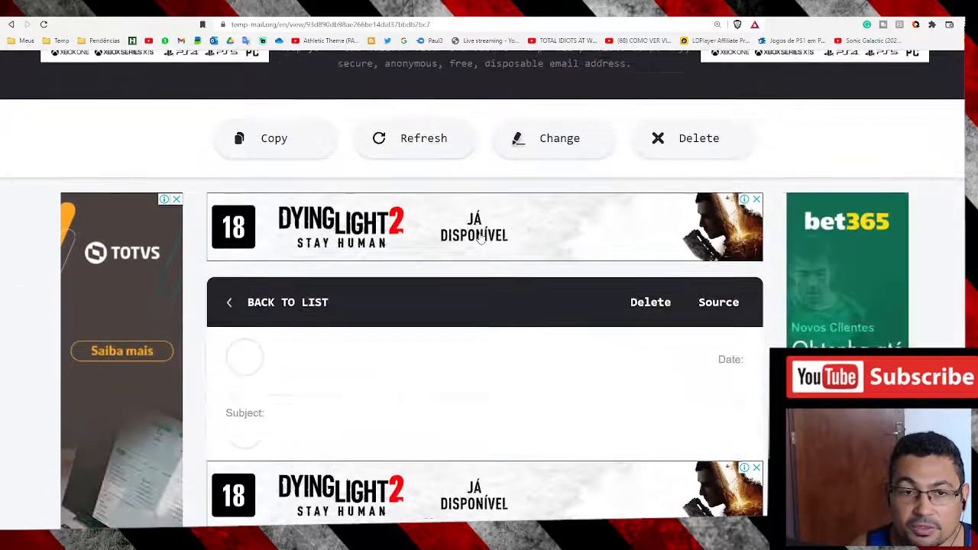
{"action": "scroll", "scroll_direction": "down", "scroll_amount": 3}
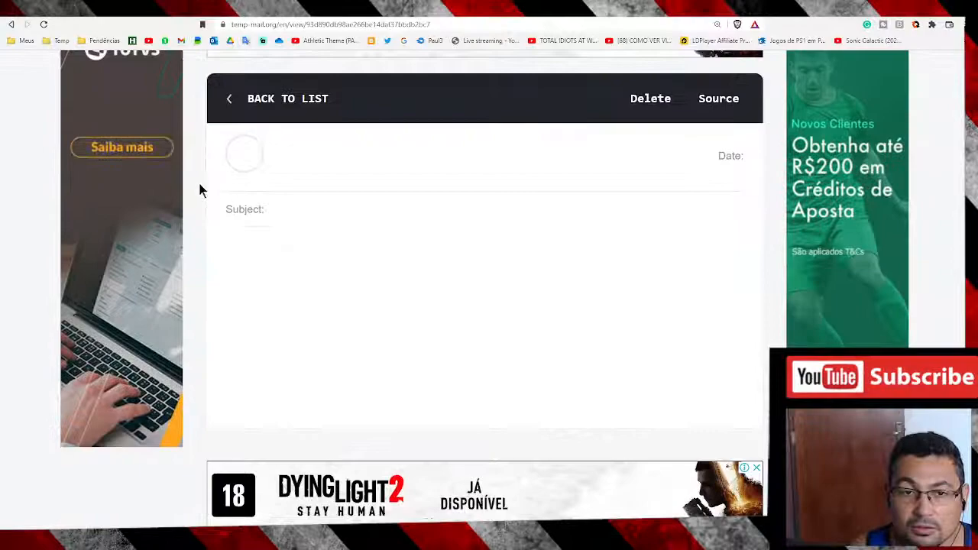
{"action": "scroll", "scroll_direction": "down", "scroll_amount": 3}
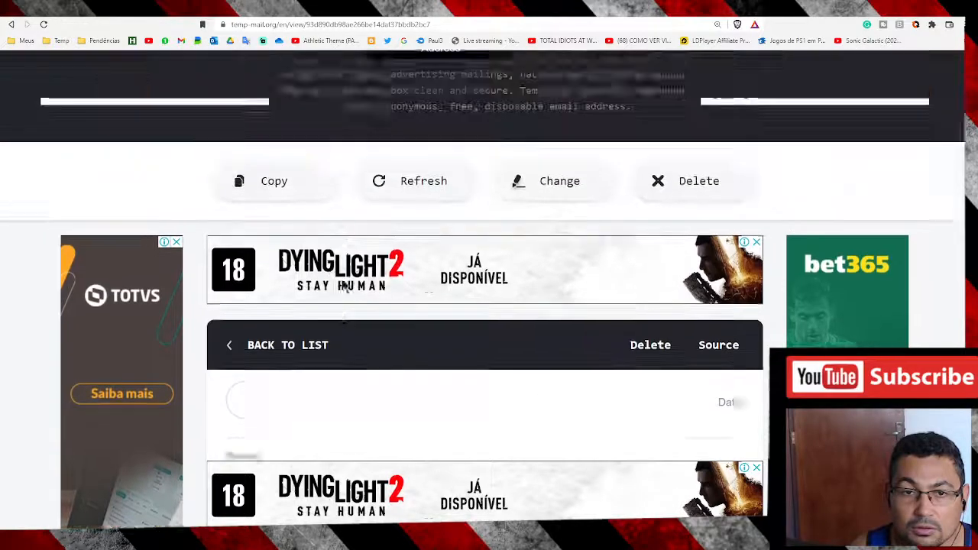
{"action": "left_click", "coordinate": [415, 342]}
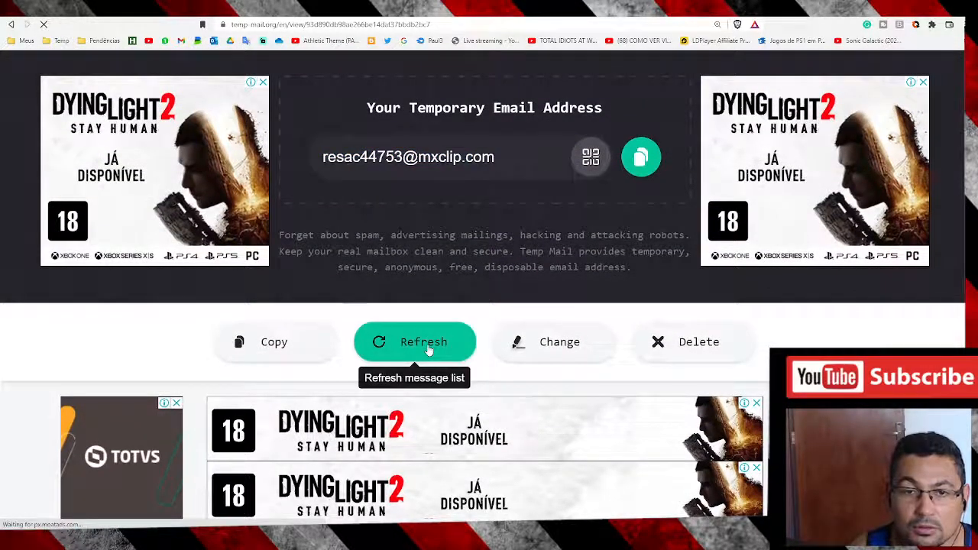
{"action": "left_click", "coordinate": [414, 342]}
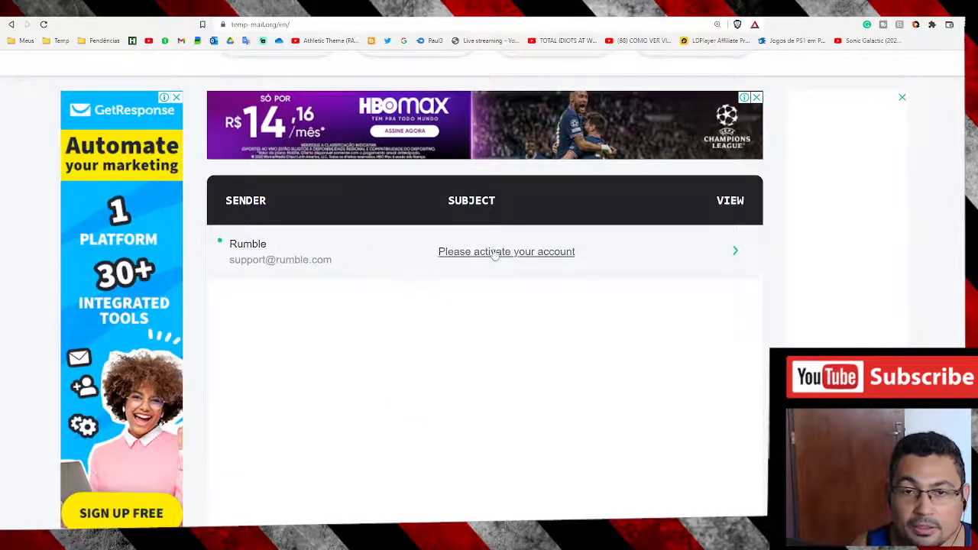
{"action": "mouse_move", "coordinate": [473, 321]}
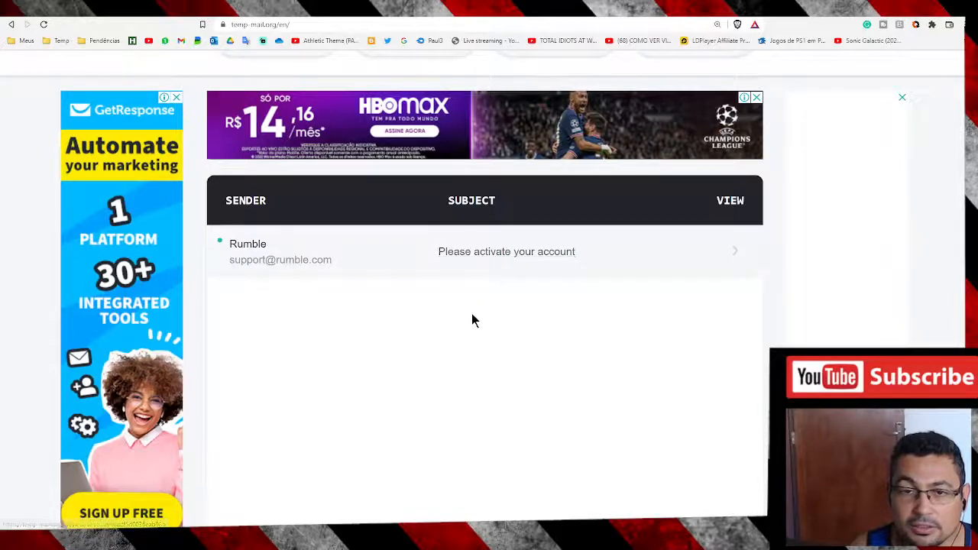
{"action": "left_click", "coordinate": [506, 252]}
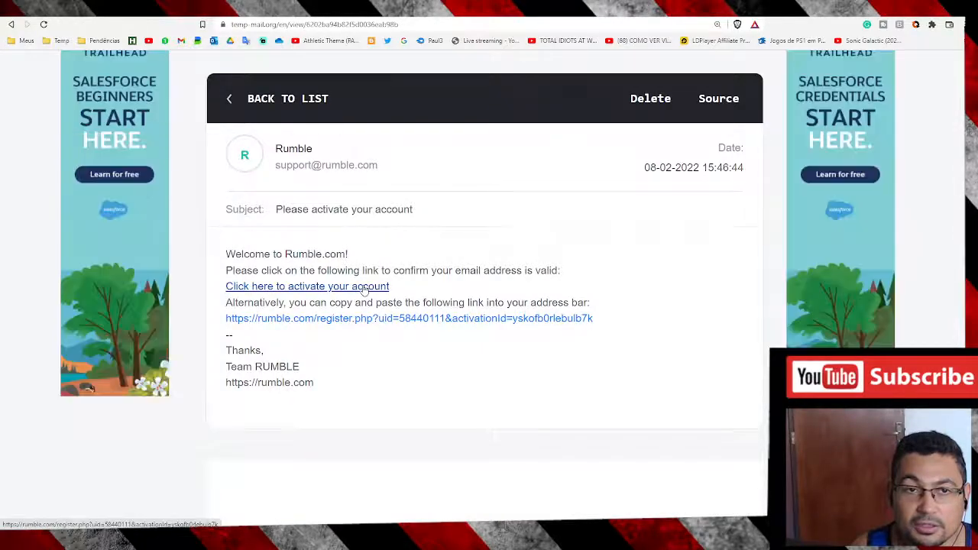
{"action": "left_click", "coordinate": [308, 286]}
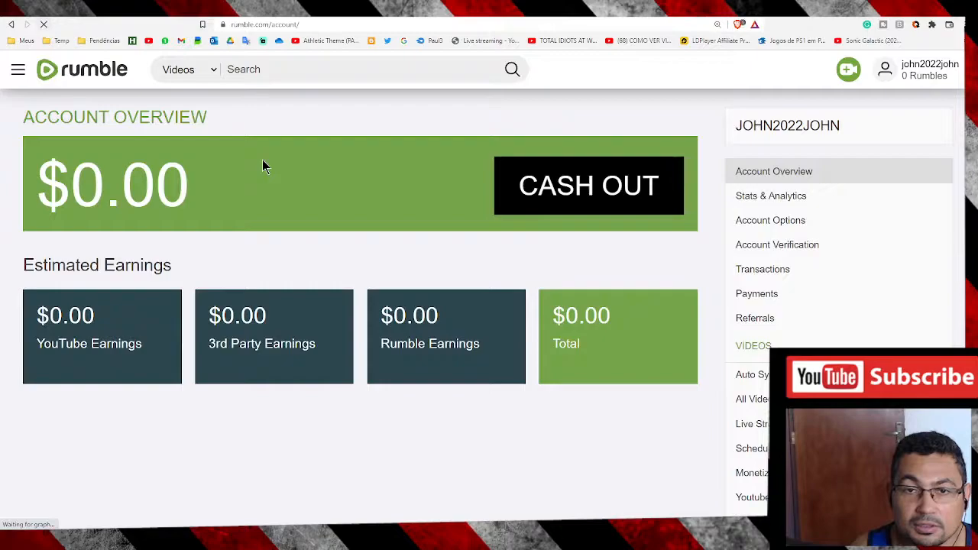
{"action": "scroll", "scroll_direction": "down", "scroll_amount": 3}
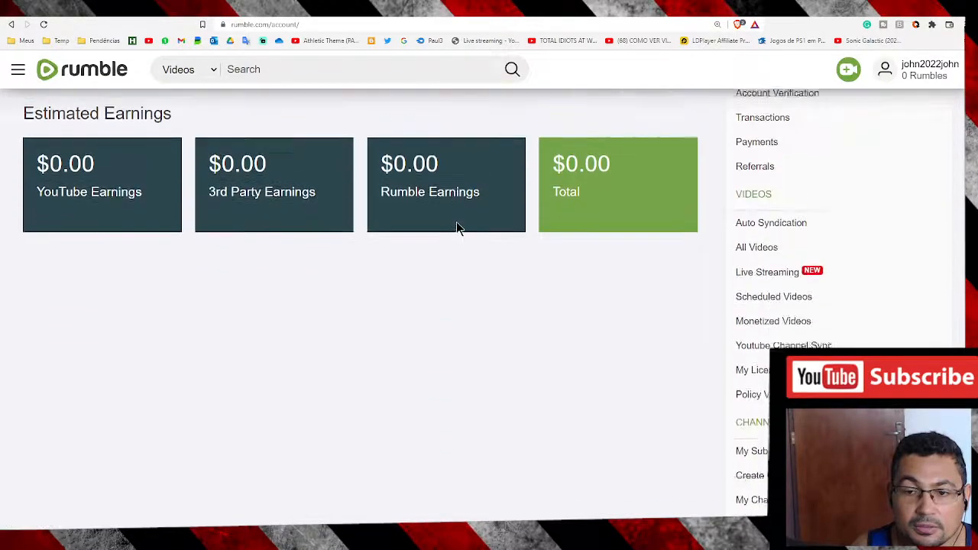
{"action": "scroll", "scroll_direction": "down", "scroll_amount": 3}
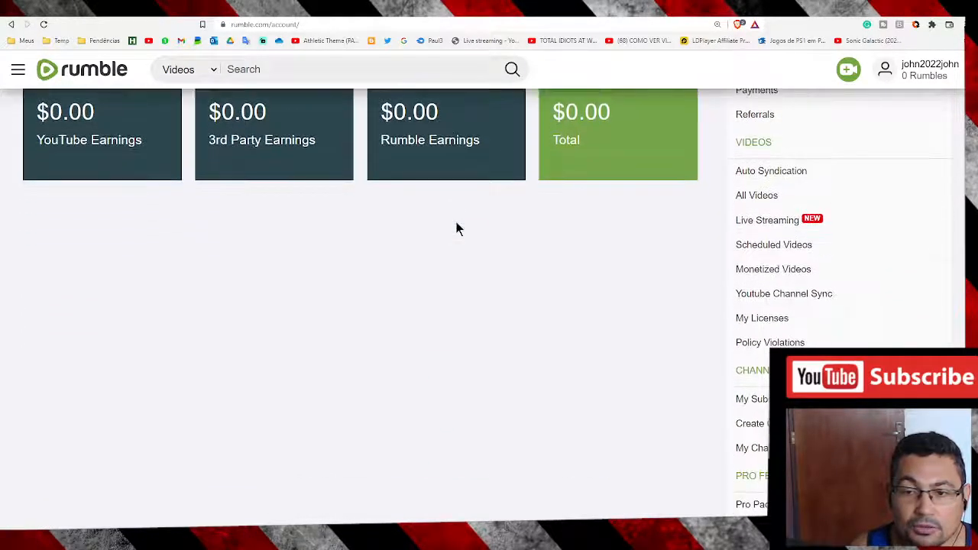
{"action": "mouse_move", "coordinate": [767, 225]}
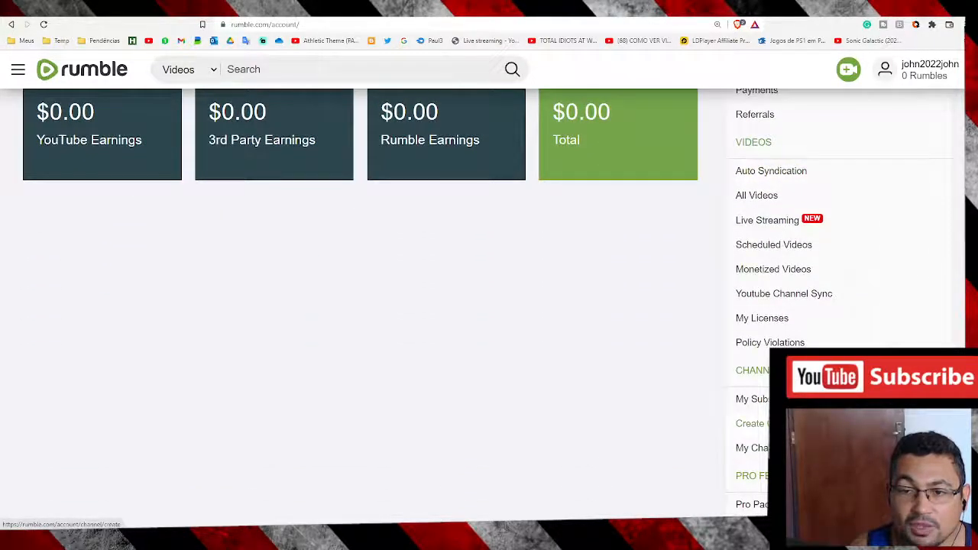
Step: Start the Create Channel form, enter a partial name and attempt to create it
{"action": "left_click", "coordinate": [753, 424]}
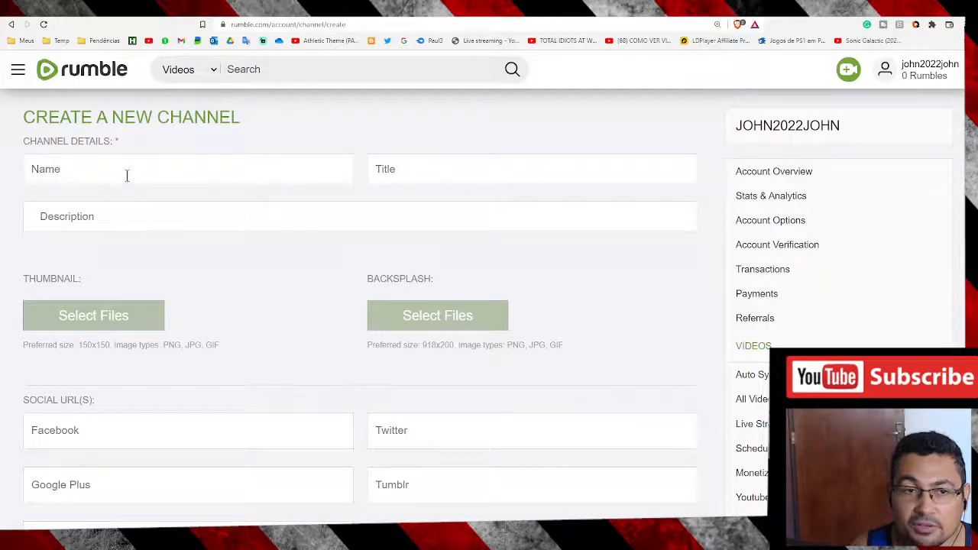
{"action": "type", "text": "johnchannel"}
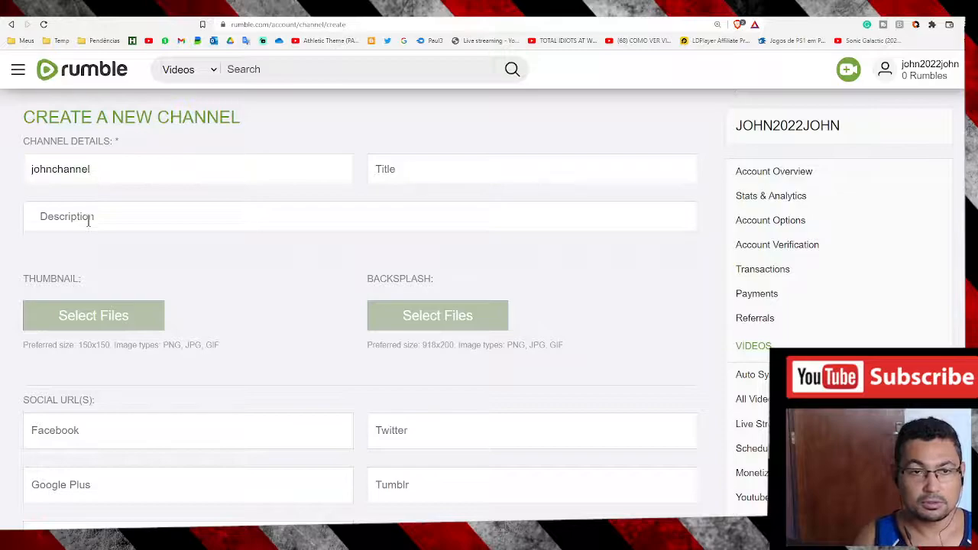
{"action": "scroll", "scroll_direction": "down", "scroll_amount": 3}
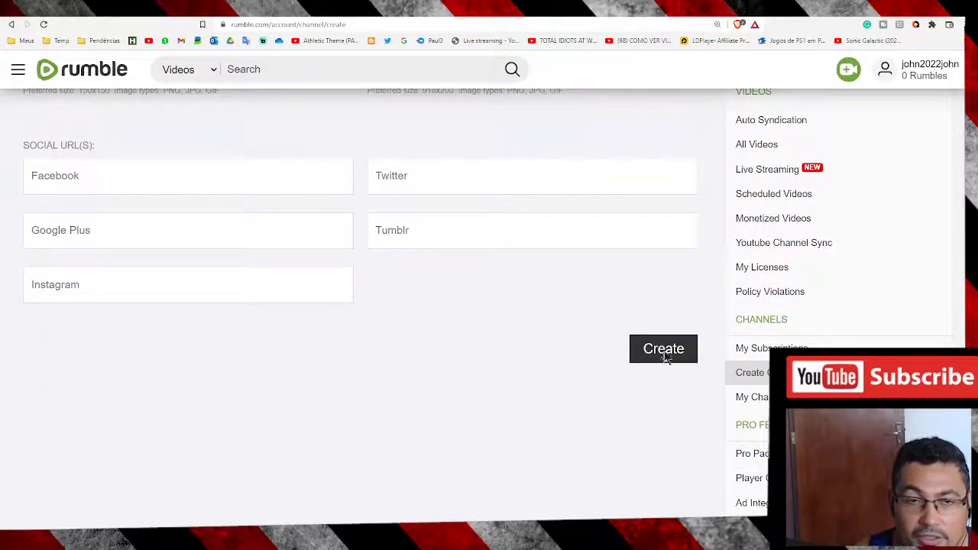
{"action": "left_click", "coordinate": [663, 348]}
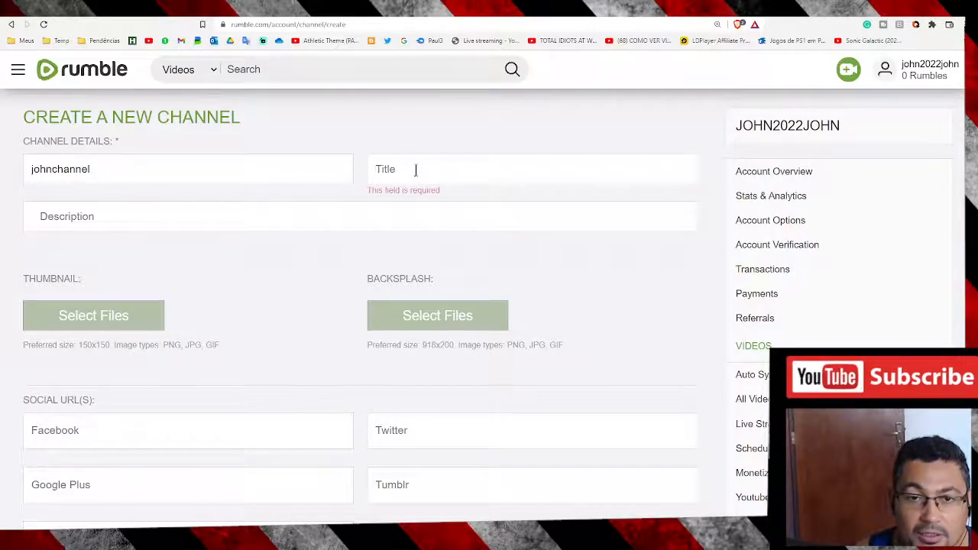
Step: Complete Name and Title as 'johnchannel' and create the channel
{"action": "type", "text": "jh"}
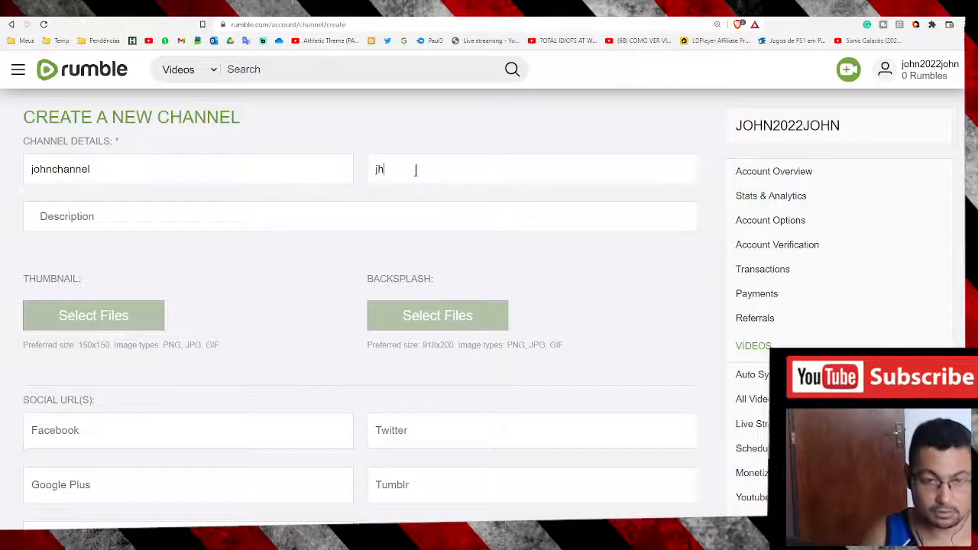
{"action": "type", "text": "onch"}
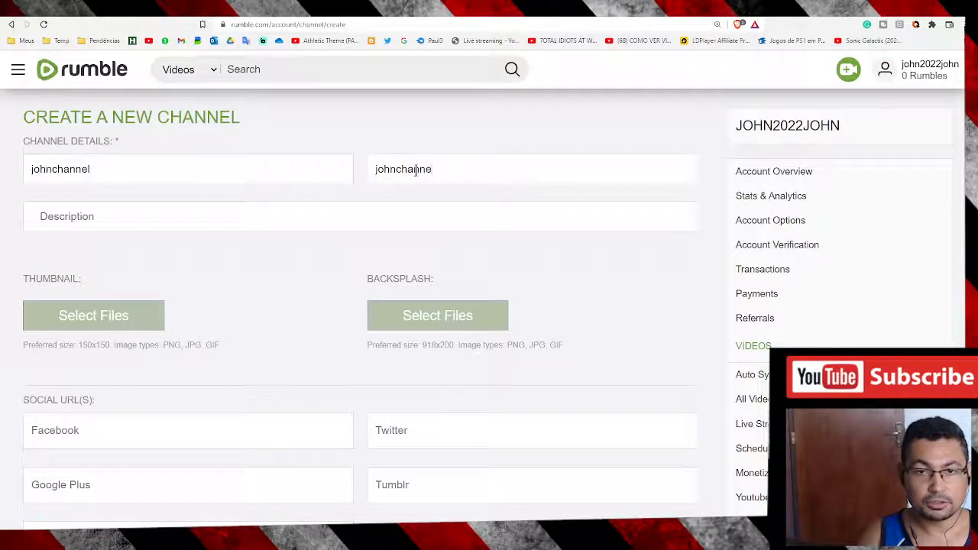
{"action": "scroll", "scroll_direction": "down", "scroll_amount": 3}
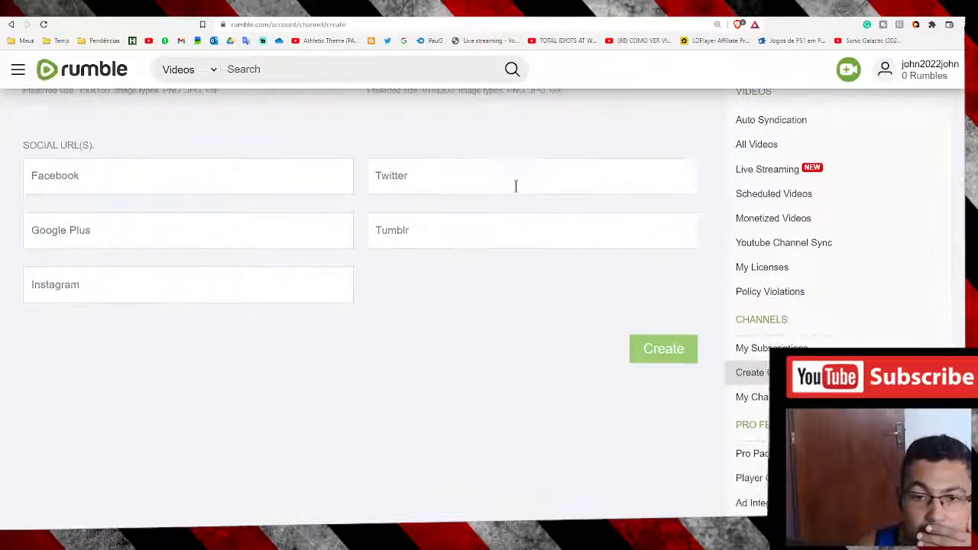
{"action": "left_click", "coordinate": [663, 348]}
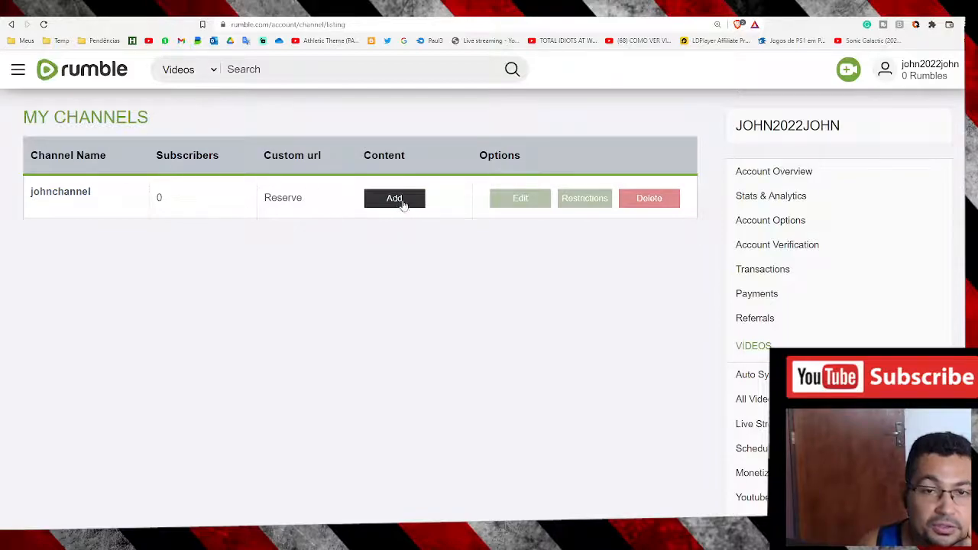
{"action": "left_click", "coordinate": [395, 198]}
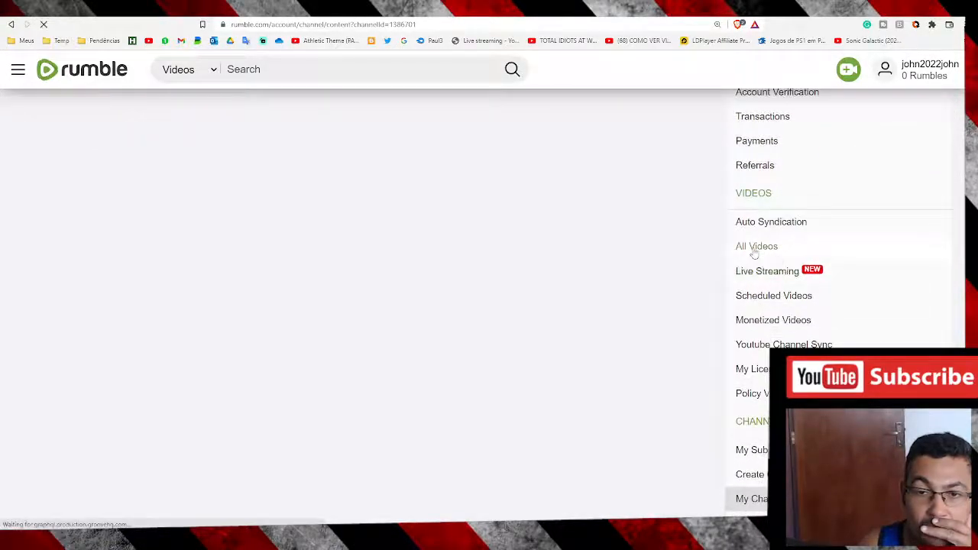
{"action": "left_click", "coordinate": [757, 246]}
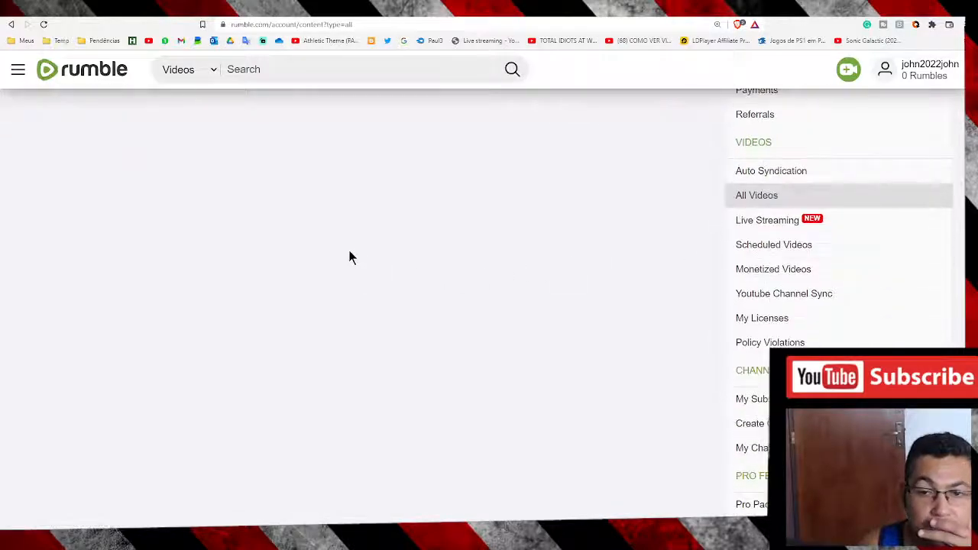
{"action": "scroll", "scroll_direction": "down", "scroll_amount": 3}
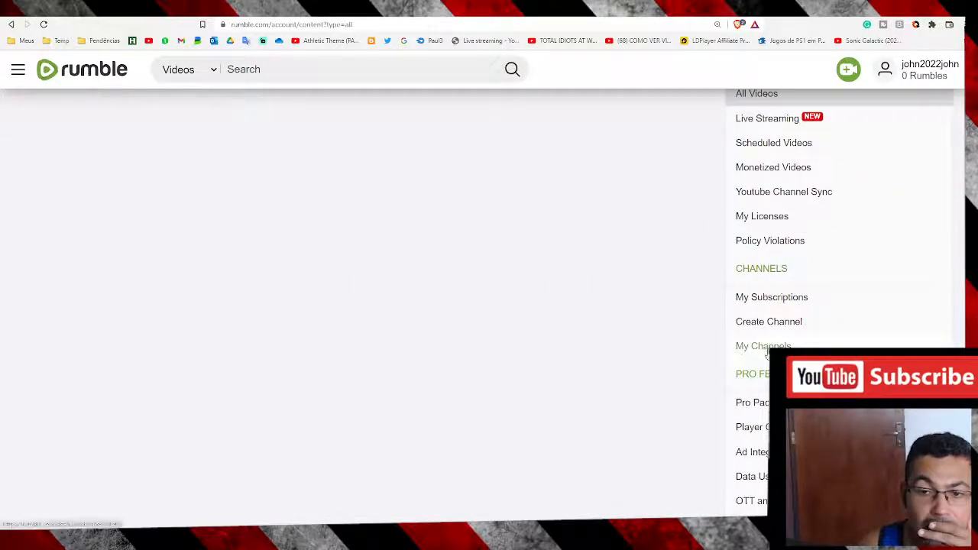
{"action": "left_click", "coordinate": [763, 346]}
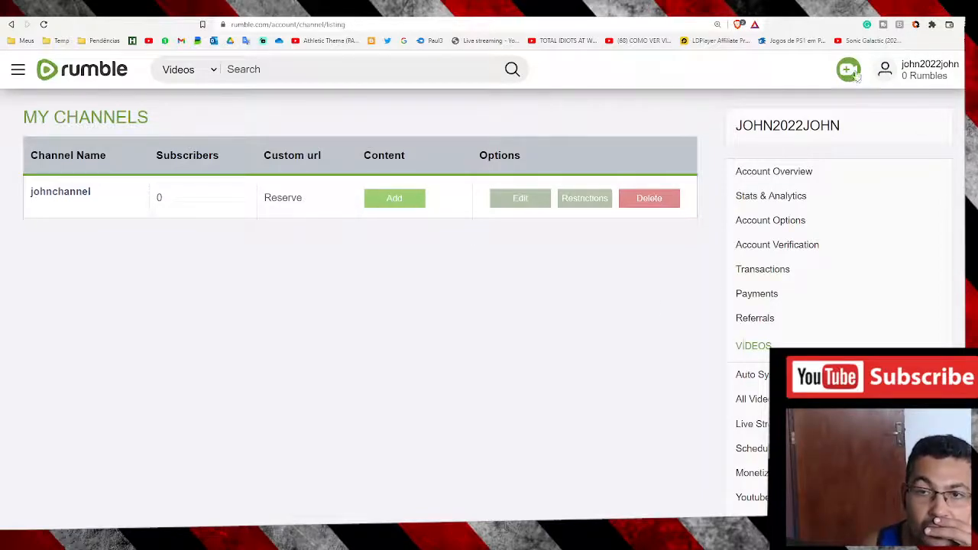
Step: Choose Upload Video from the header's upload menu to reach the empty upload form
{"action": "left_click", "coordinate": [848, 70]}
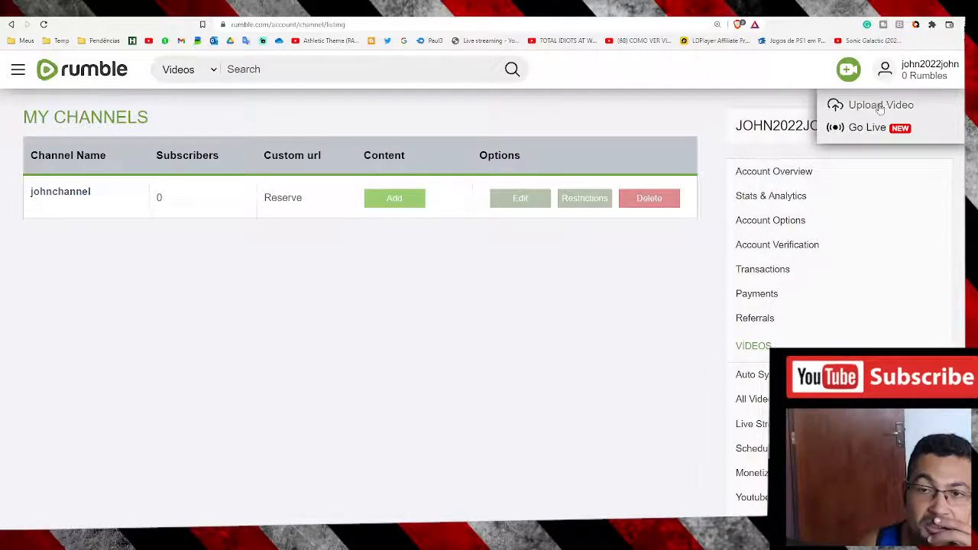
{"action": "left_click", "coordinate": [881, 105]}
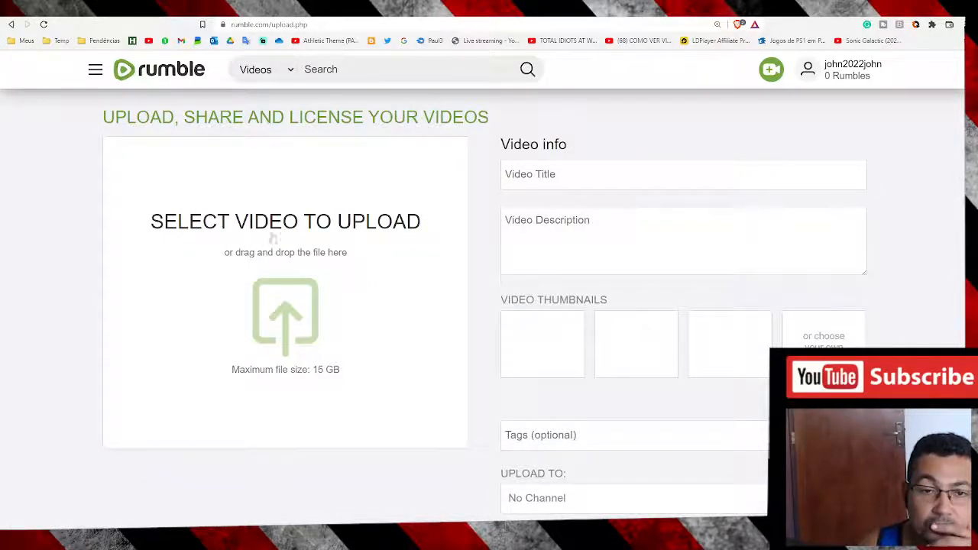
{"action": "mouse_move", "coordinate": [393, 365]}
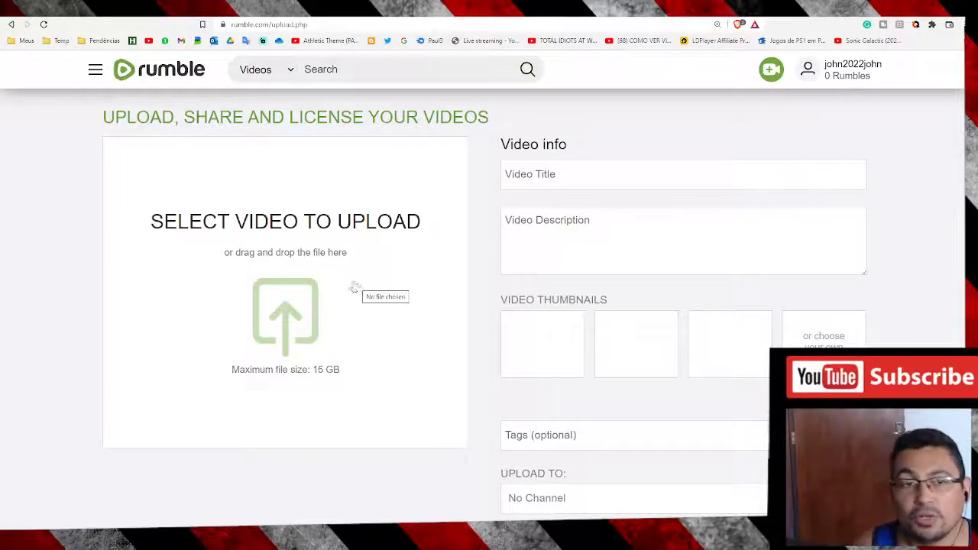
{"action": "mouse_move", "coordinate": [363, 274]}
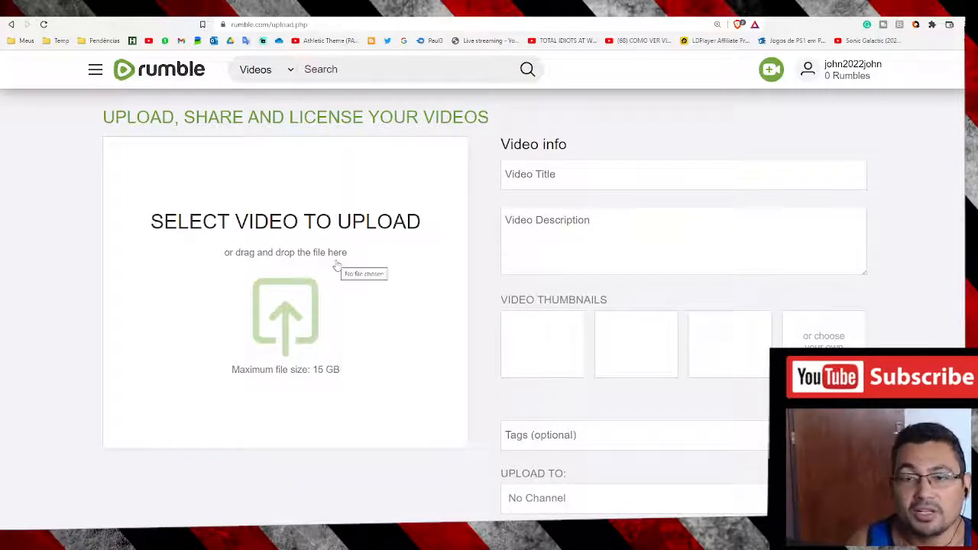